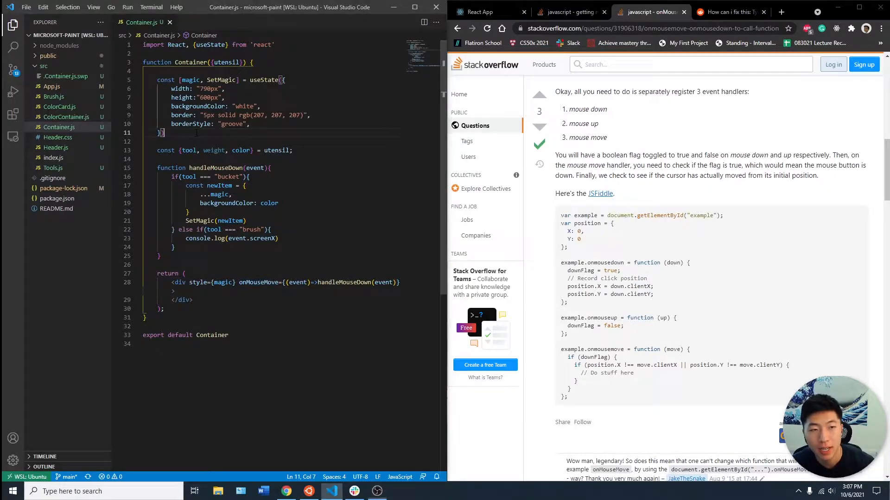
Move the utensil destructuring to the top of Container and add const [draw, SetDraw] = useState(false)
type("const [")
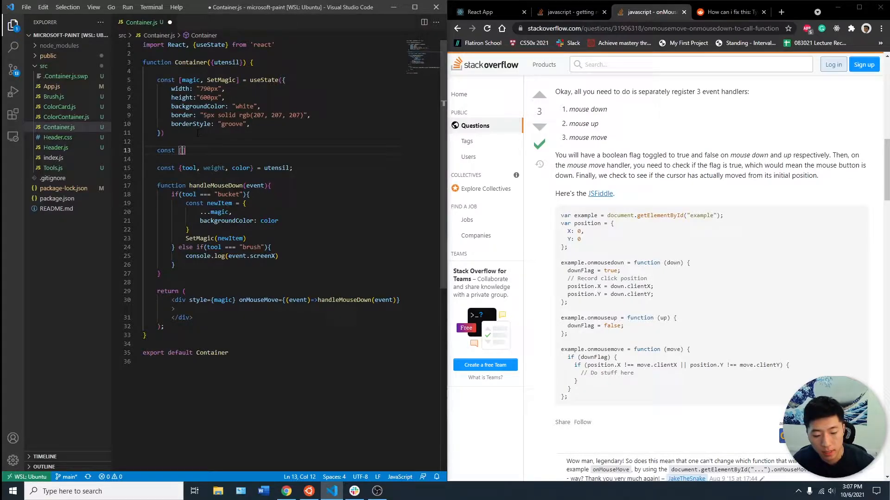
type("dm, SetMouseDown")
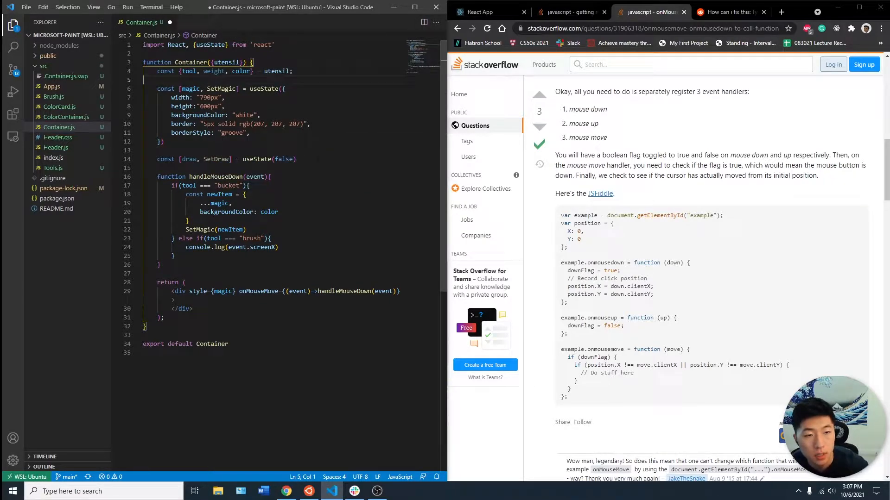
double_click(187, 158)
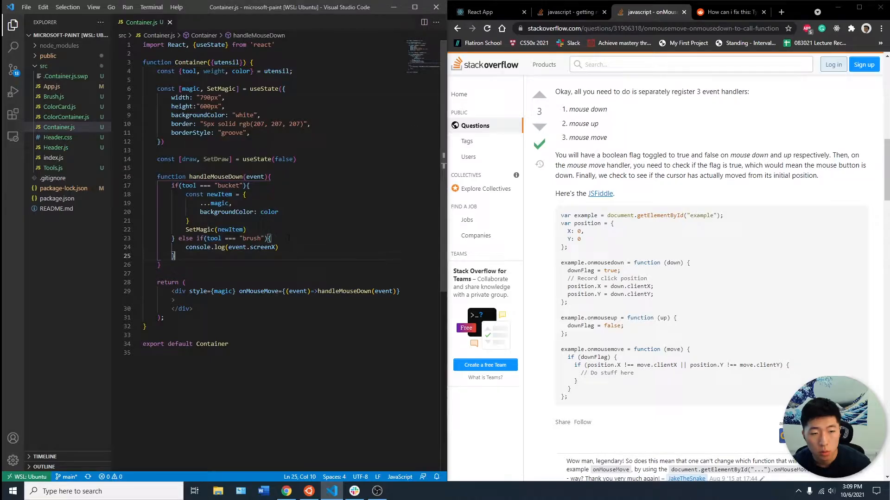
Append && draw === true to the brush if condition
type("&& draw")
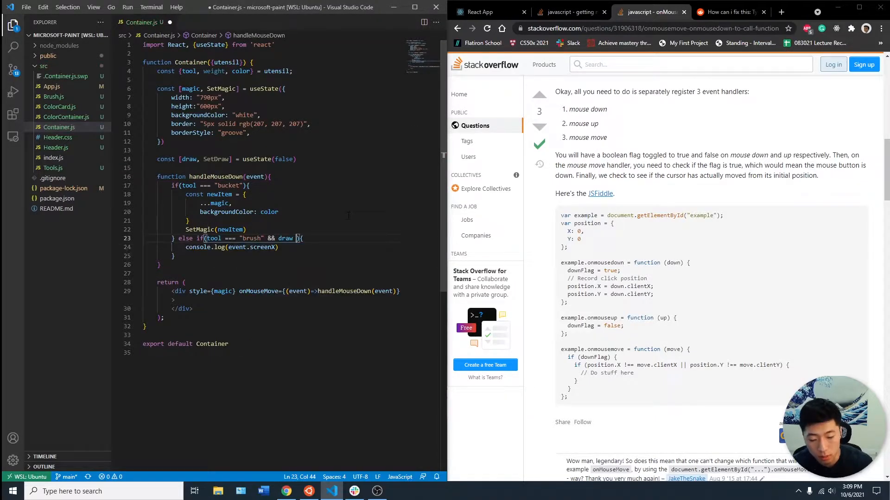
type("=== true")
left_click(285, 291)
type("} onMouseDown={()=>SetDraw(true)} onMouseUp={()=>SetDraw(true)")
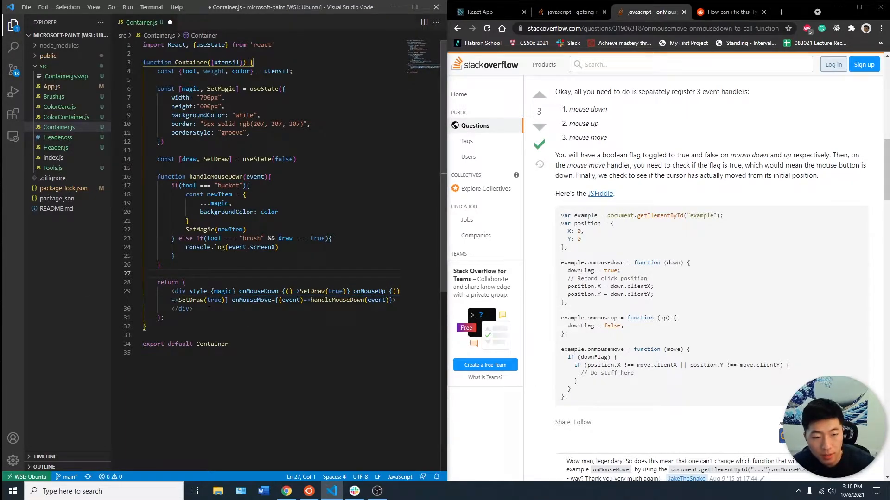
Make the mouse-up handler set draw to false, then switch to the running Paint app
double_click(216, 300)
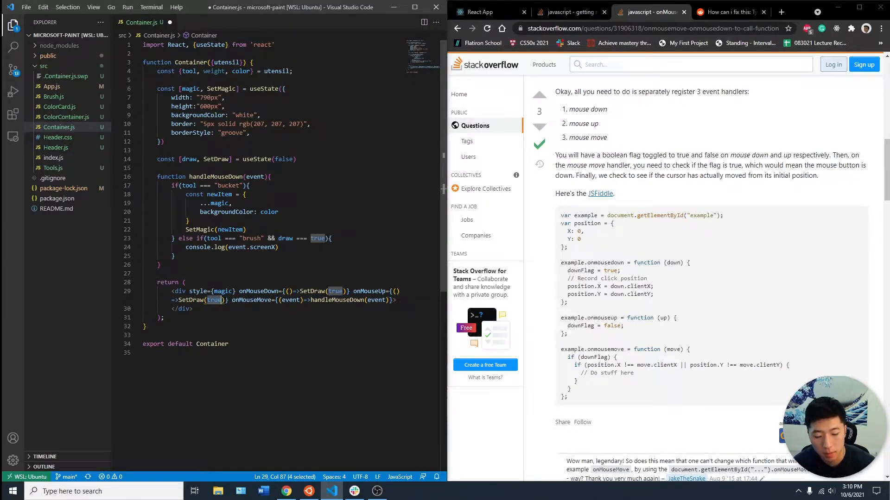
type("false")
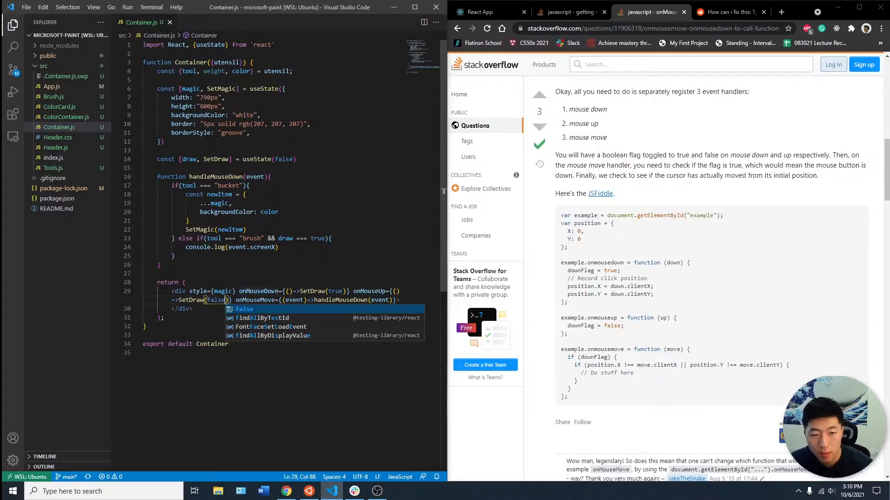
mouse_move(568, 12)
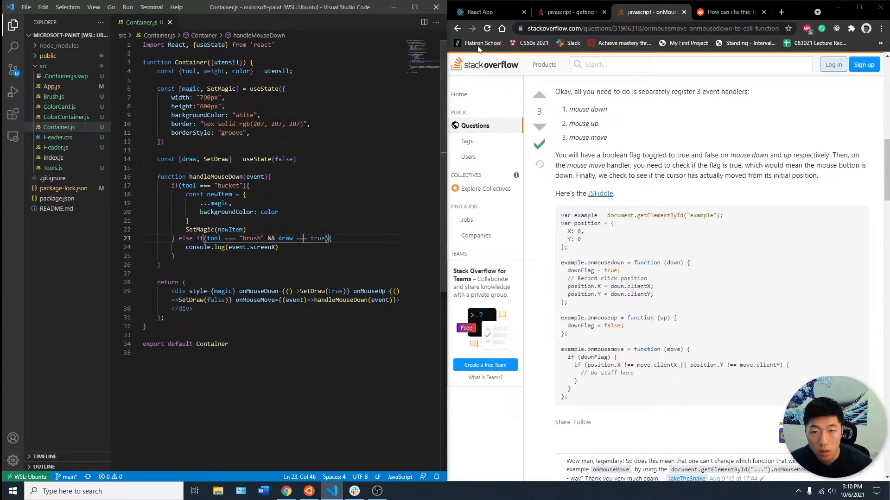
left_click(479, 11)
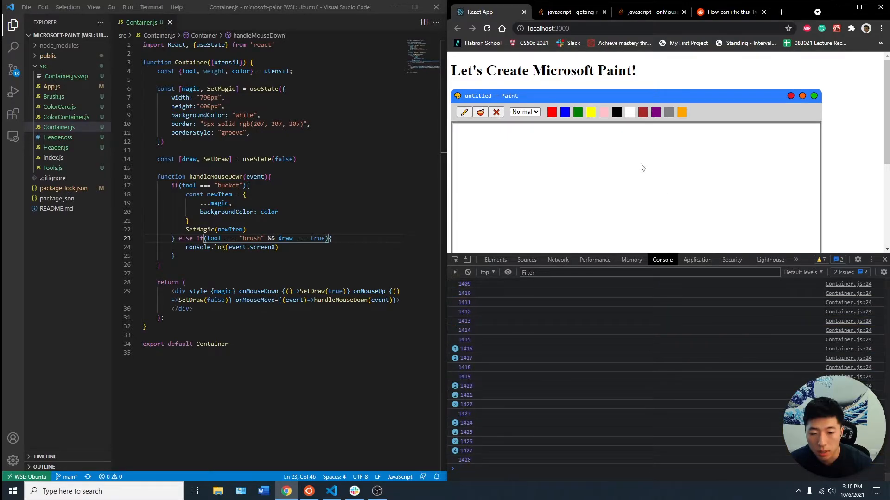
mouse_move(629, 165)
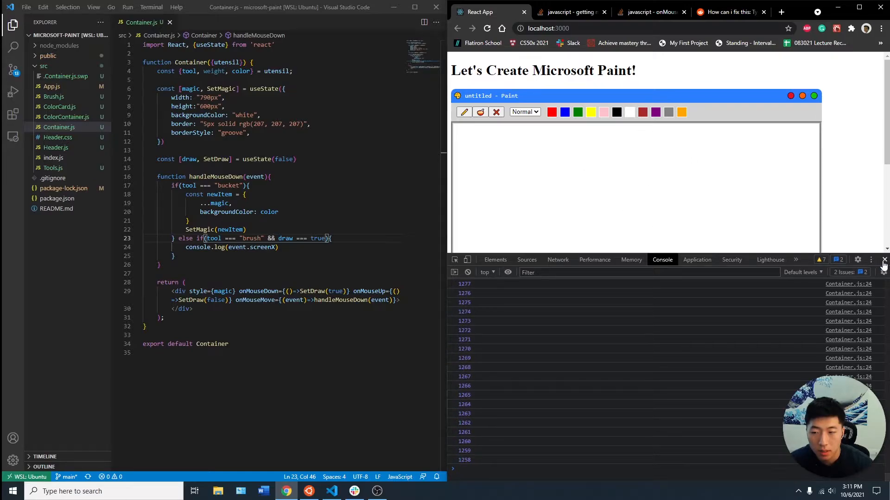
Close the Chrome developer console after watching screenX logs while brushing
left_click(883, 259)
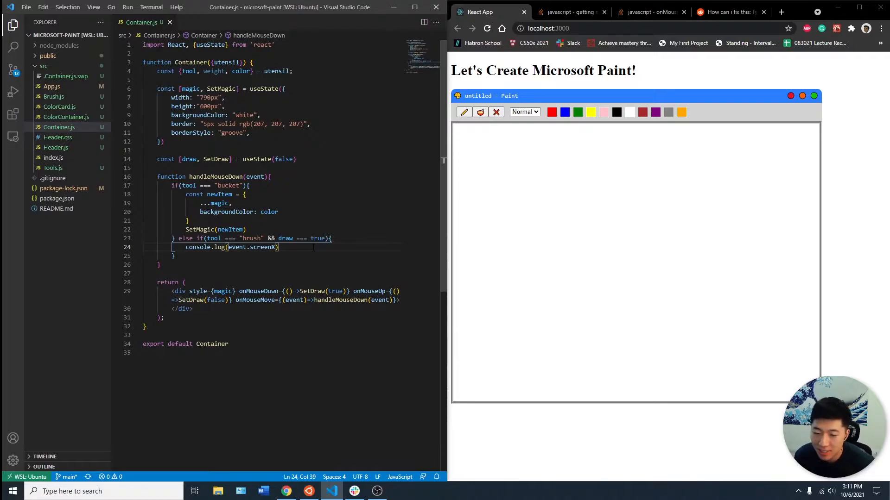
Search 'how to change the color a pixel in div tag', read the Stack Overflow answer, and return
left_click(570, 12)
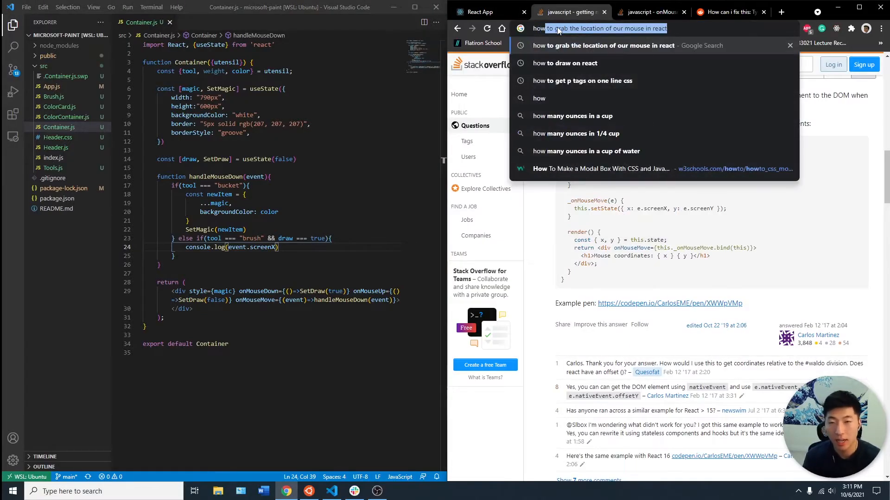
type("how to change db.json server port")
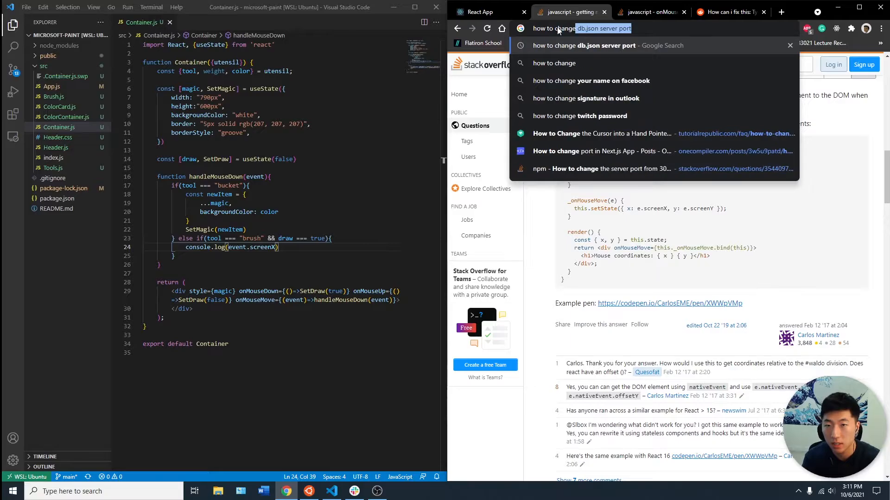
type("how to change the color a pixe")
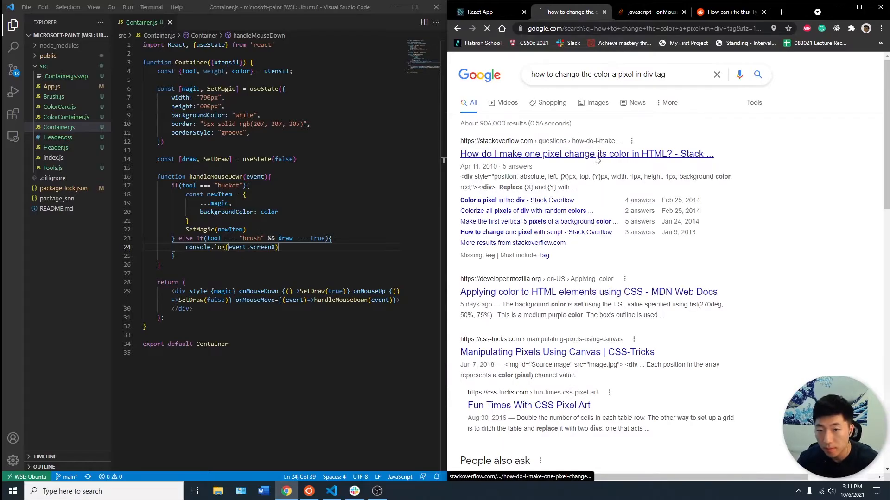
left_click(586, 154)
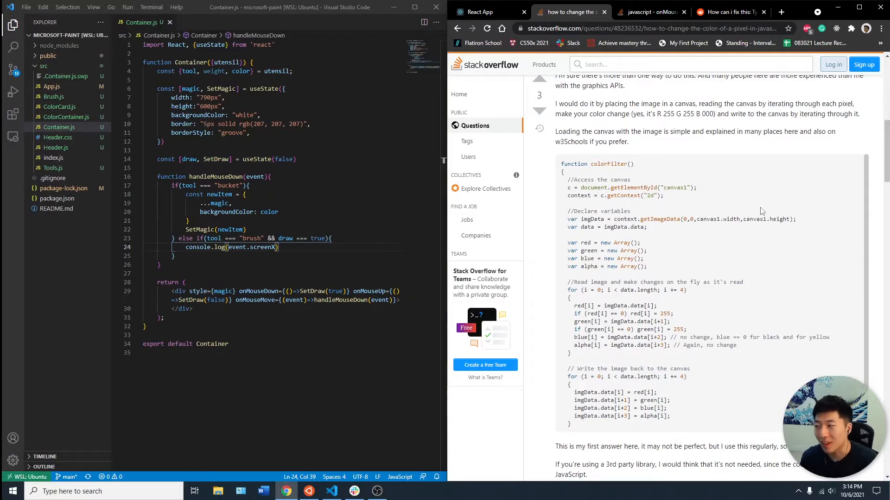
mouse_move(703, 149)
type(", event.screenY")
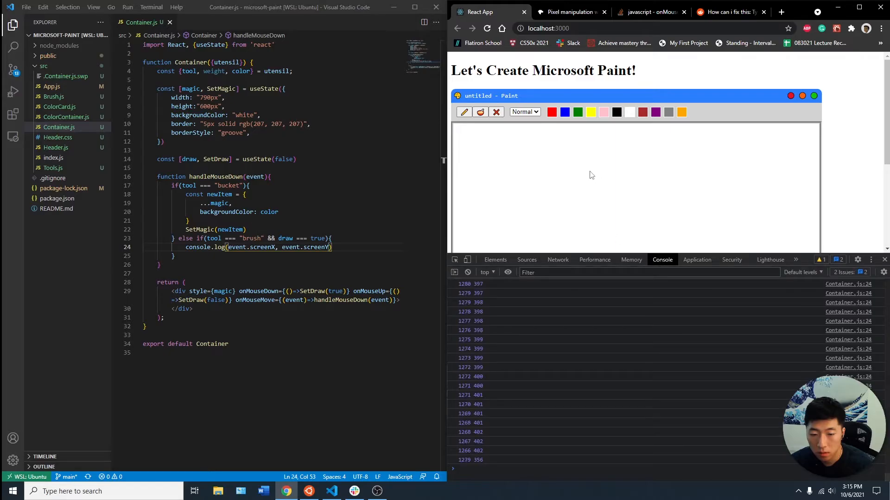
mouse_move(675, 192)
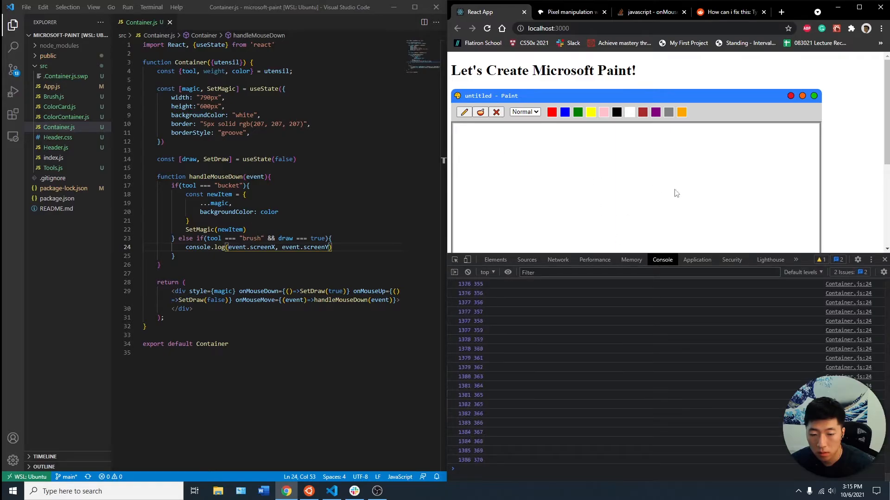
left_click(570, 11)
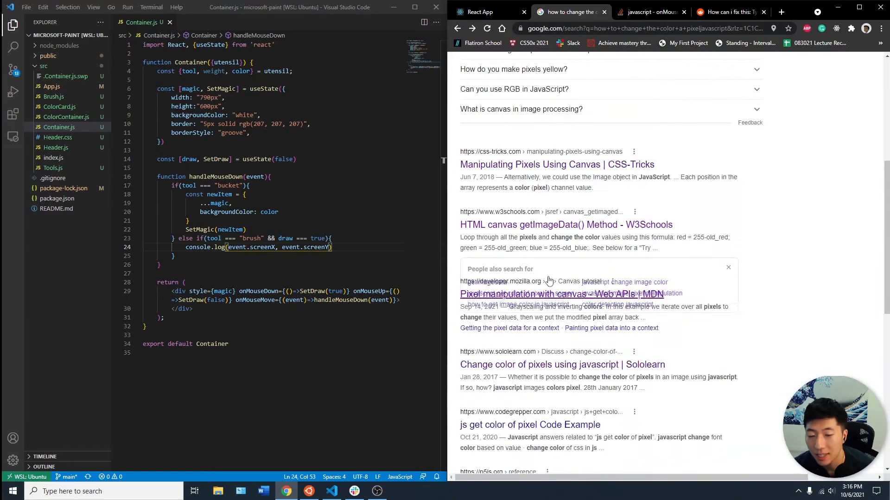
Open a pixel-color search result, then mark where to add a click handler on the div
left_click(529, 424)
type(" && draw === true")
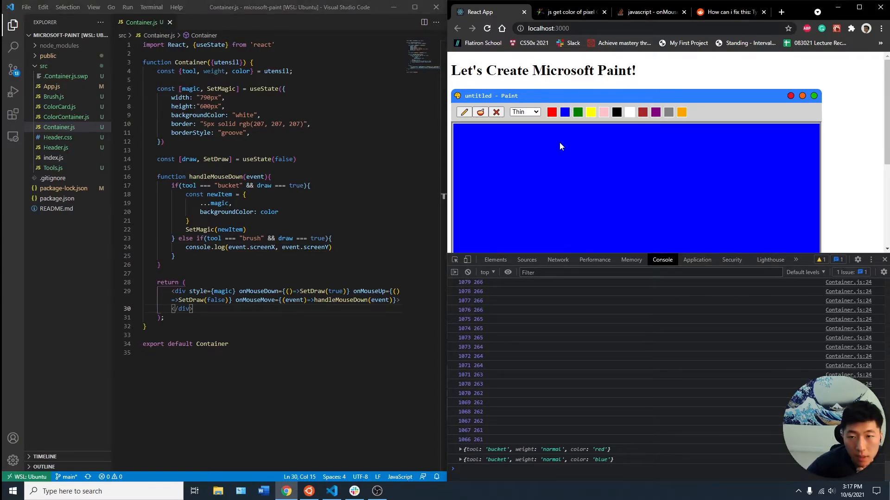
mouse_move(555, 152)
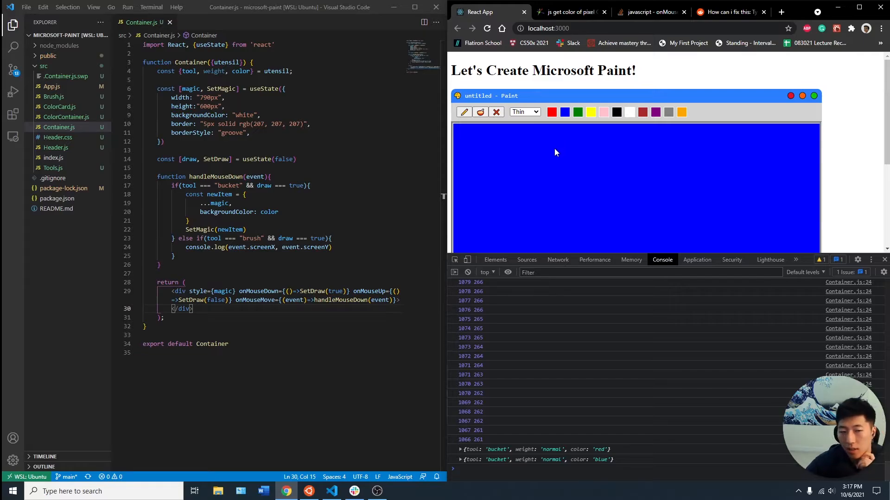
mouse_move(541, 162)
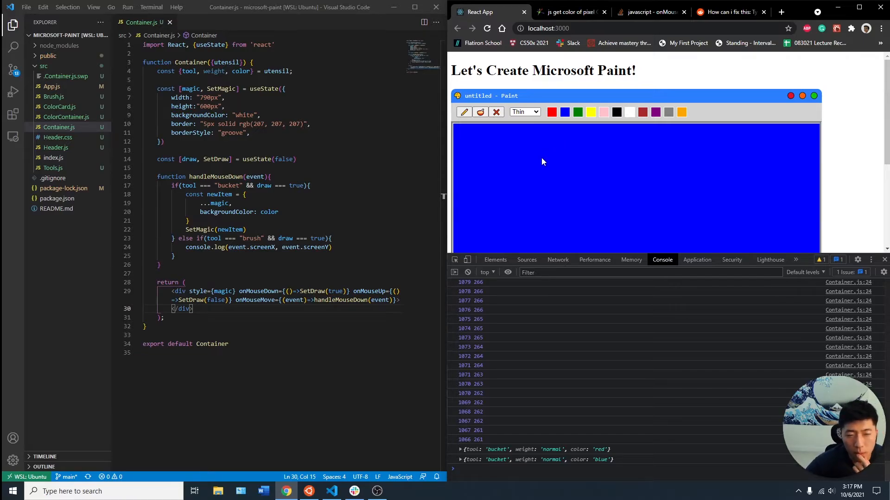
double_click(255, 300)
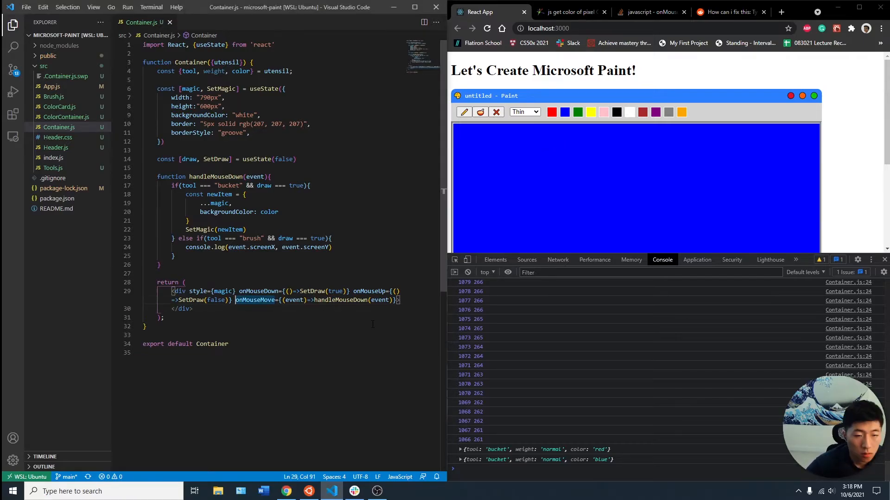
Add onClick={handleBucket} to the div, moving bucket filling into its own handleBucket function
type("onClick={handleBucket} on")
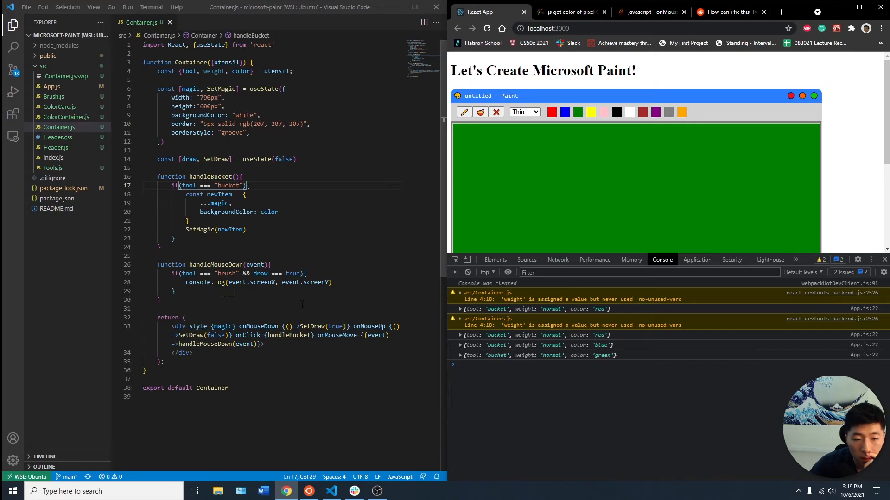
mouse_move(572, 126)
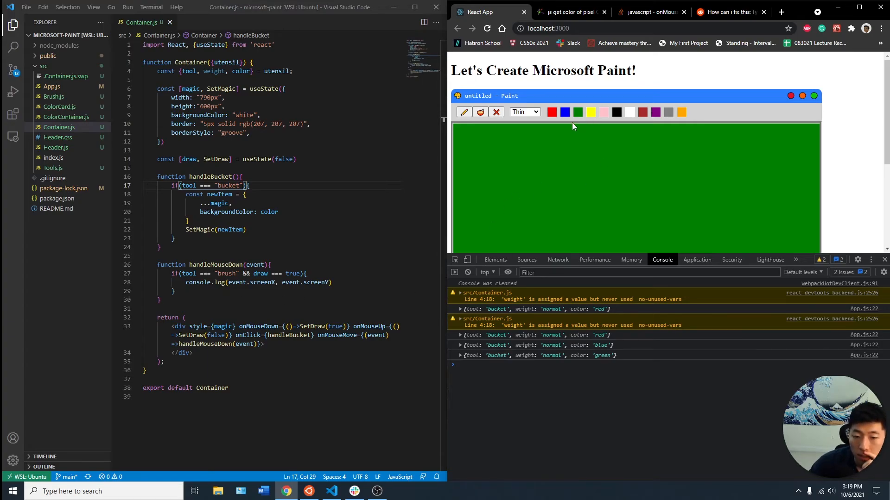